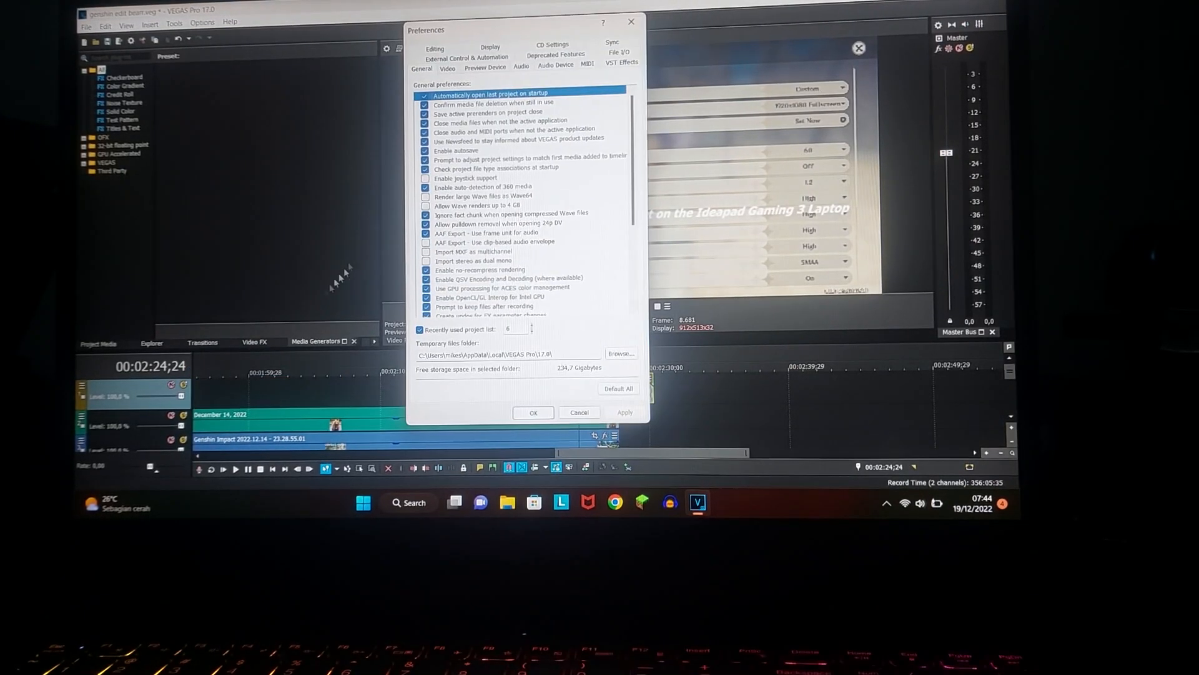
Set GPU acceleration of video processing to Off and accept the restart notice.
{"action": "left_click", "coordinate": [447, 68]}
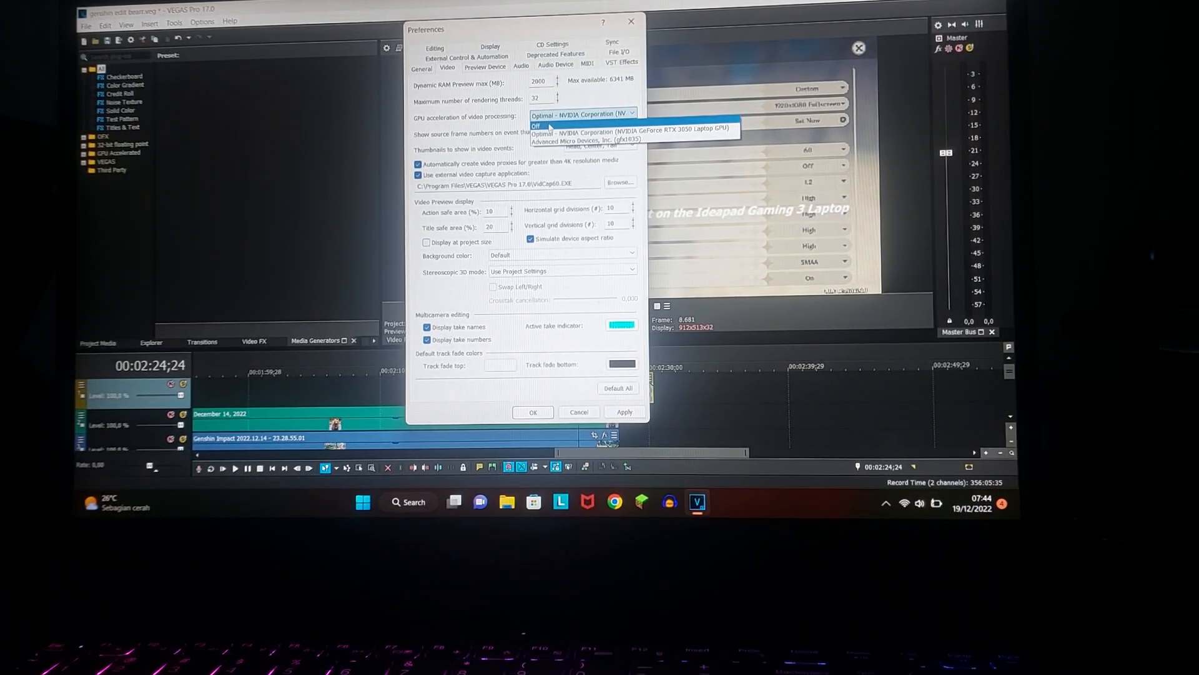
{"action": "left_click", "coordinate": [537, 125]}
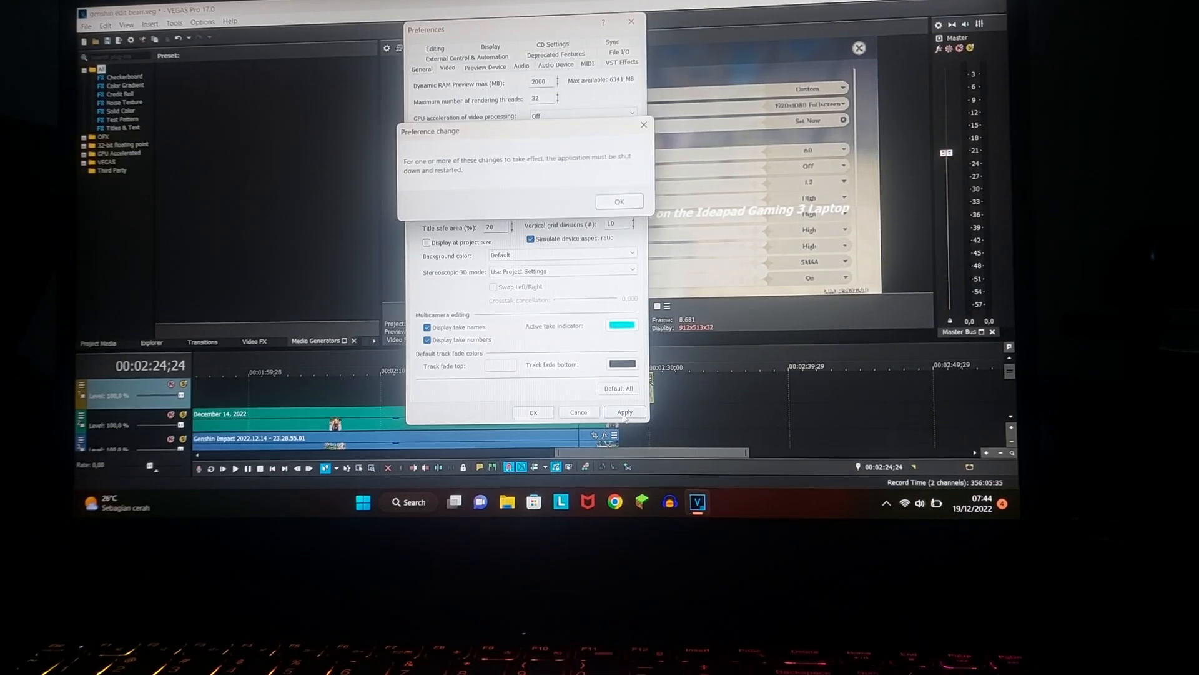
{"action": "left_click", "coordinate": [619, 201]}
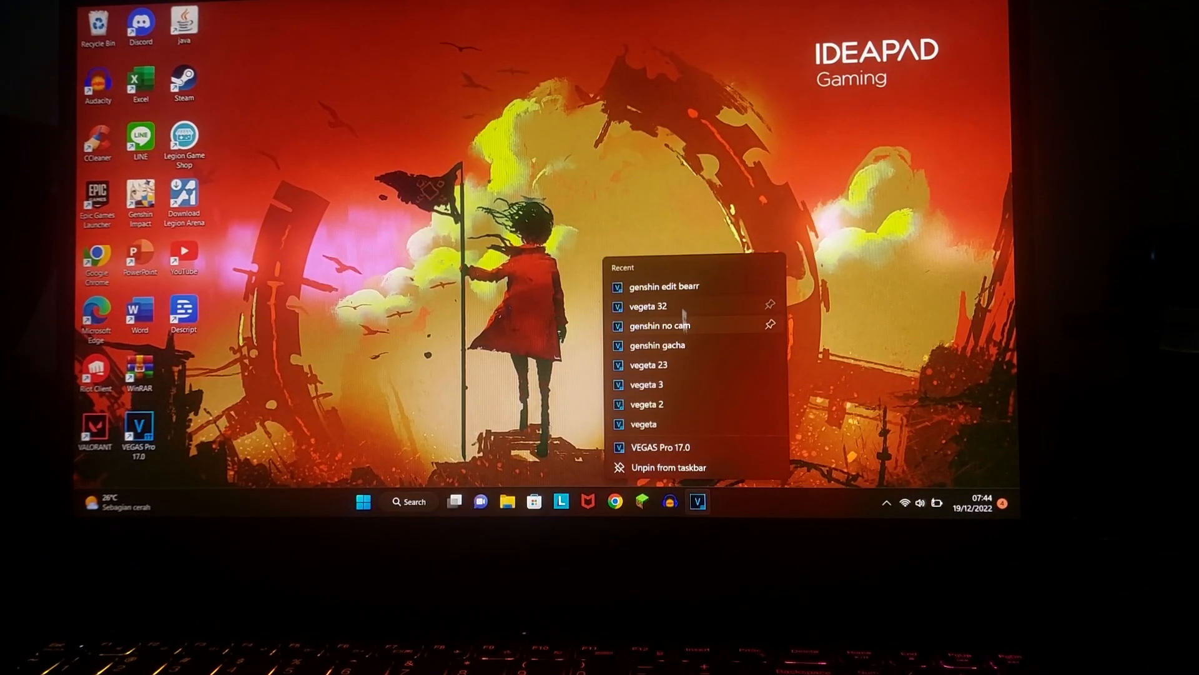
Reopen 'genshin edit bearr' from the VEGAS Pro taskbar Recent list.
{"action": "left_click", "coordinate": [686, 287]}
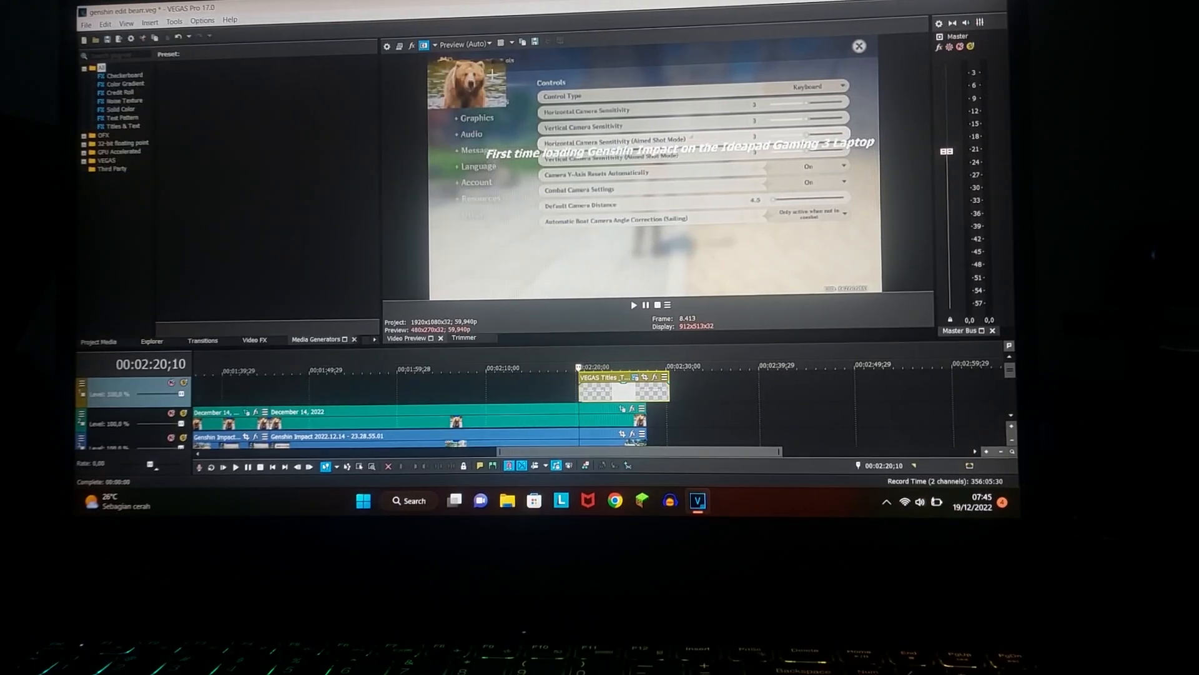
Review the GPU acceleration choices in the Video preferences while the project loads.
{"action": "left_click", "coordinate": [582, 112]}
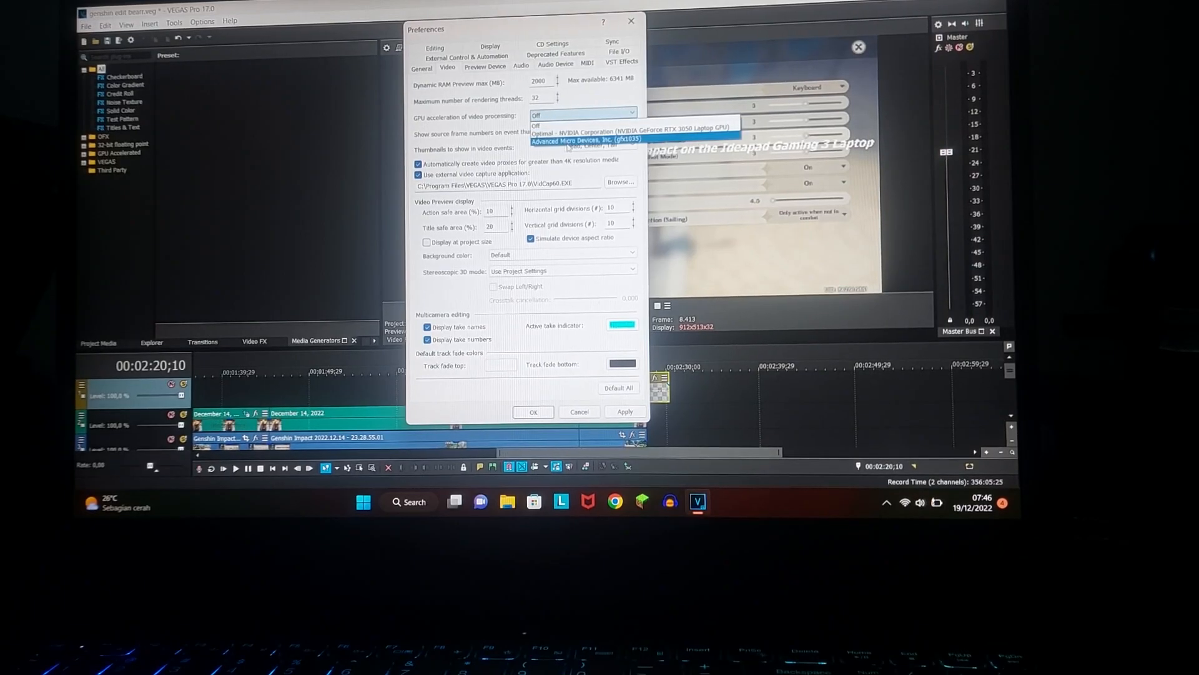
Set GPU acceleration to Advanced Micro Devices, Inc. (gfx1035) and accept the restart notice.
{"action": "left_click", "coordinate": [588, 140]}
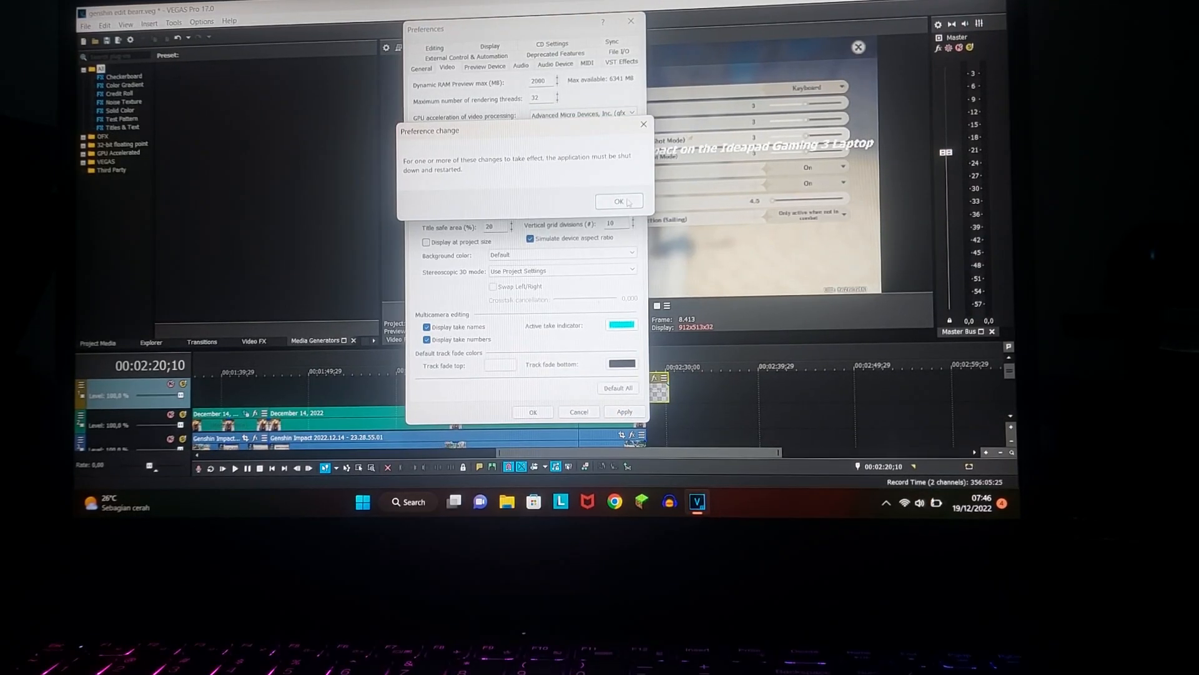
{"action": "left_click", "coordinate": [617, 200]}
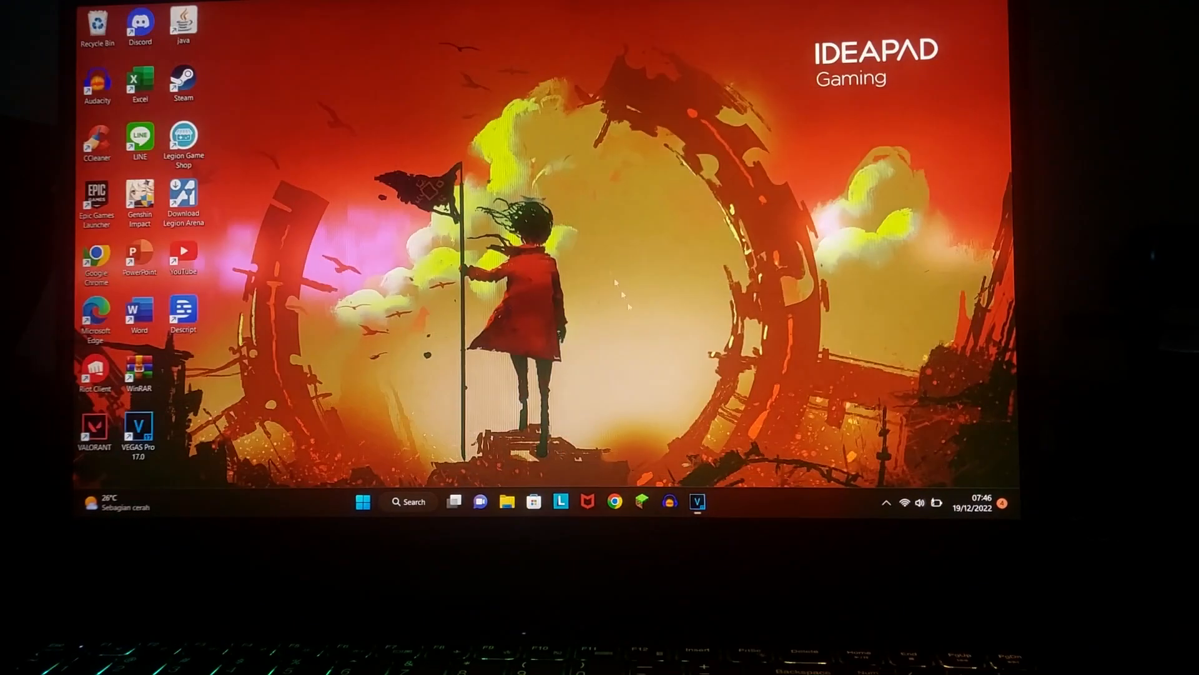
Show the VEGAS Pro Recent projects jump list from its taskbar icon.
{"action": "right_click", "coordinate": [696, 500]}
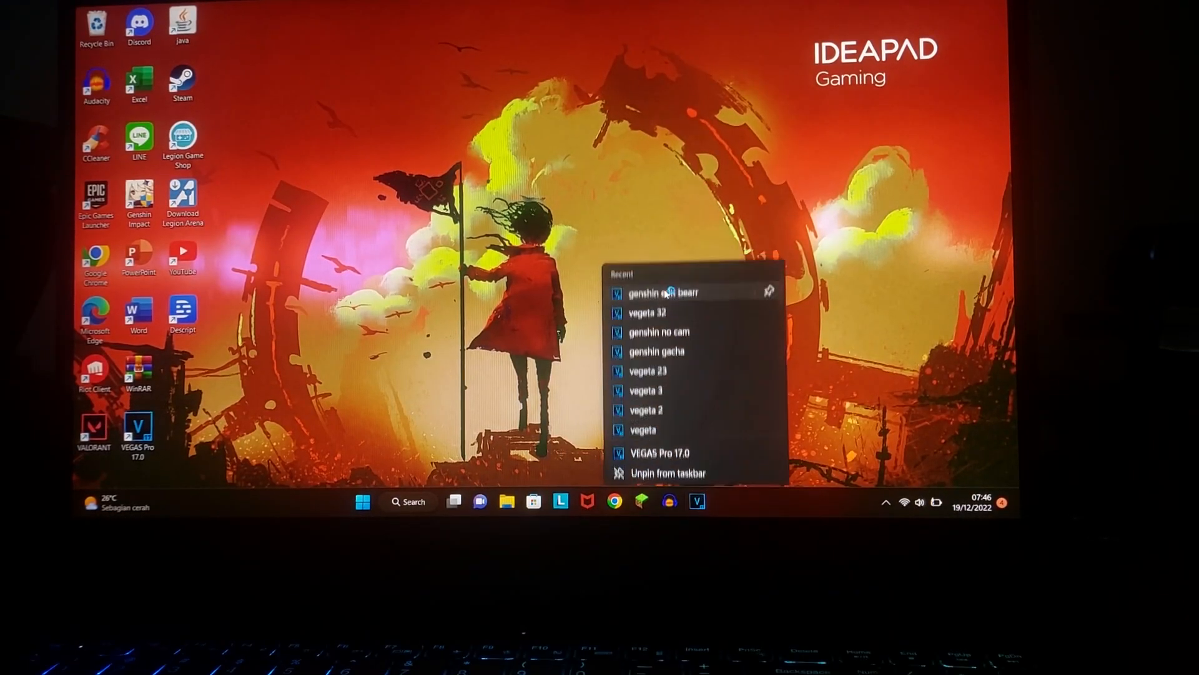